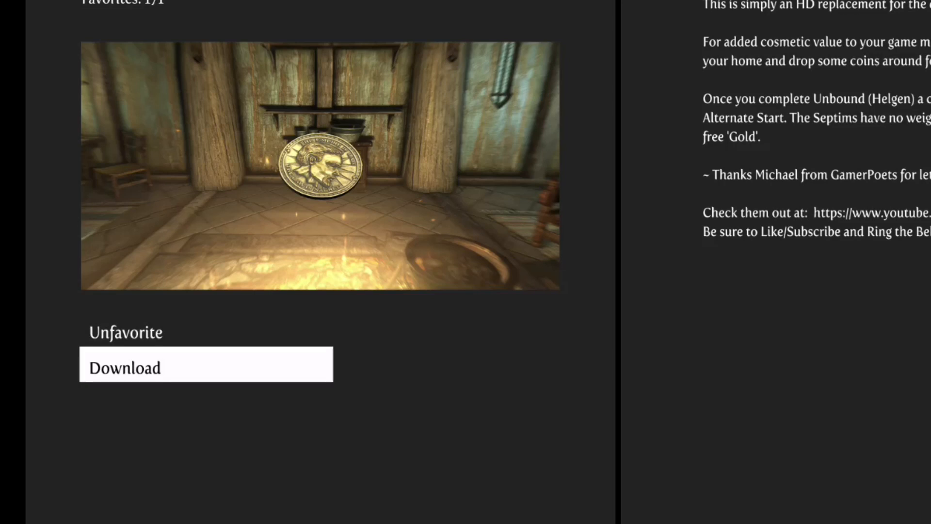
Step: Retry the Septim coin mod's Download through the 'operation could not be completed' error until it reads Queued
click(206, 364)
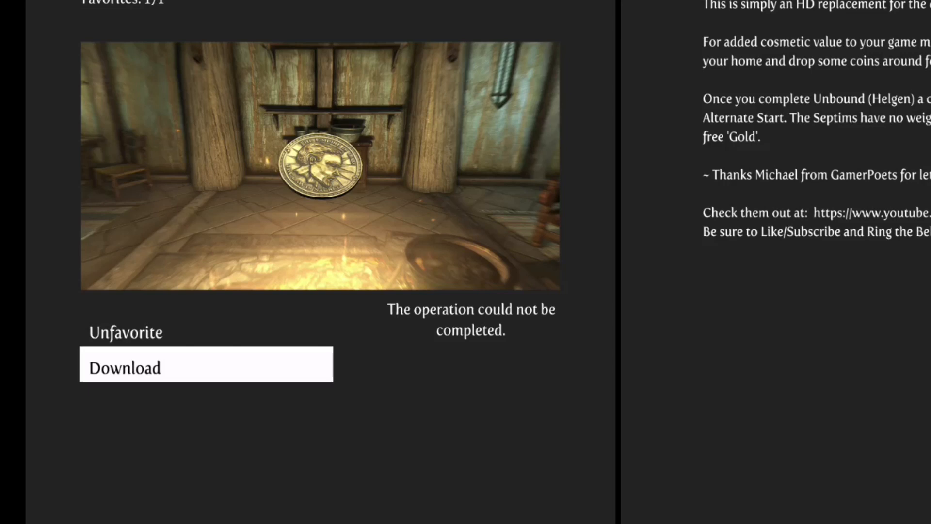
click(206, 363)
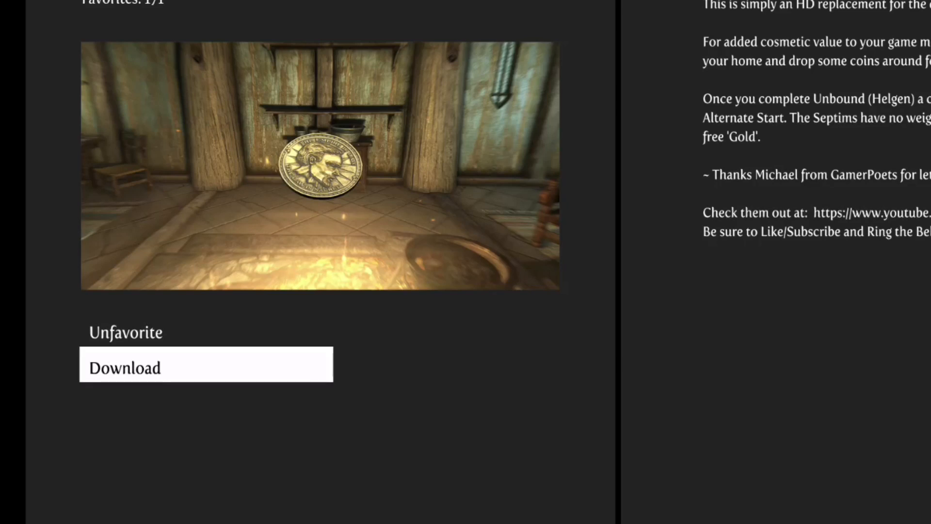
click(206, 363)
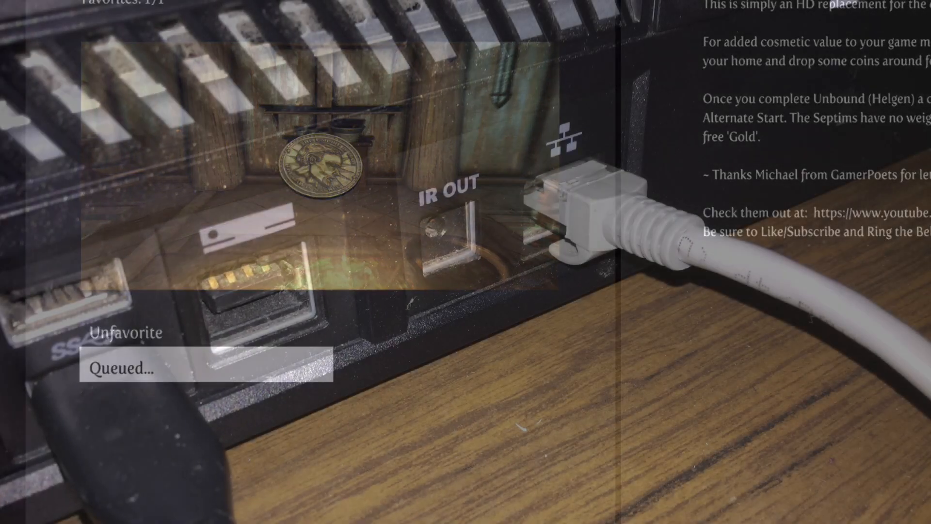